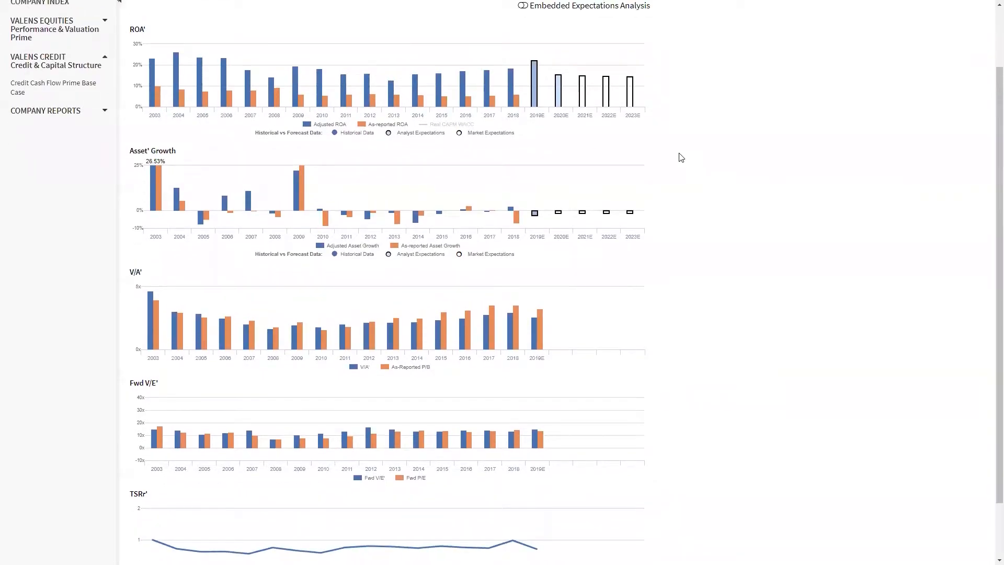
Review the PVP chart panels, including the 2013 ROA' values, before setting up the scenario
scroll("up", 3)
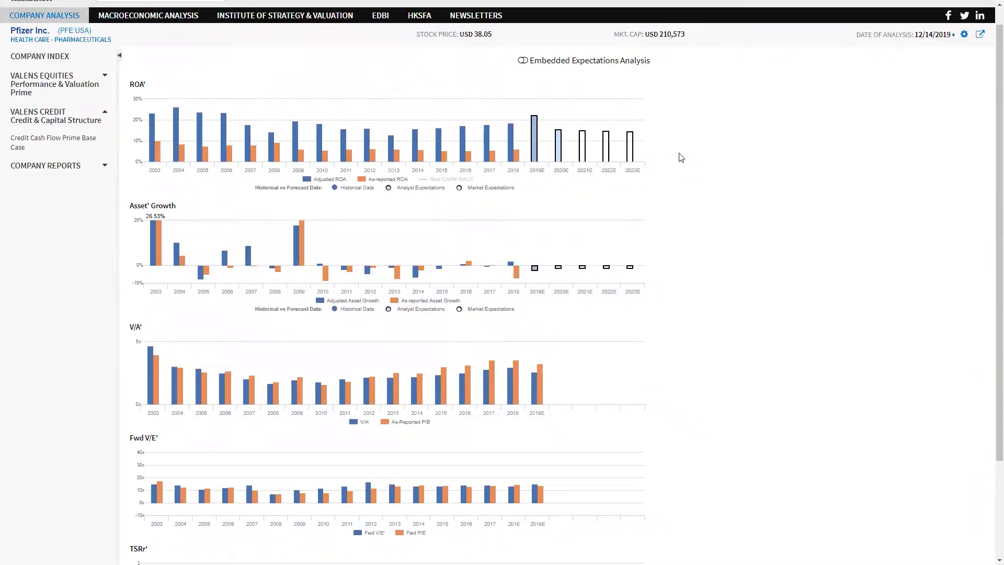
mouse_move(429, 224)
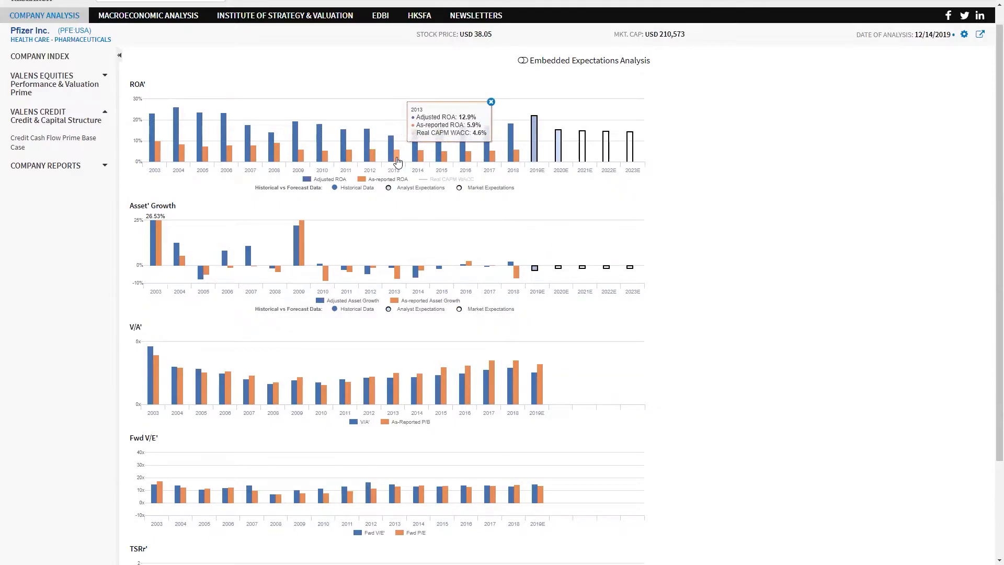
left_click(490, 101)
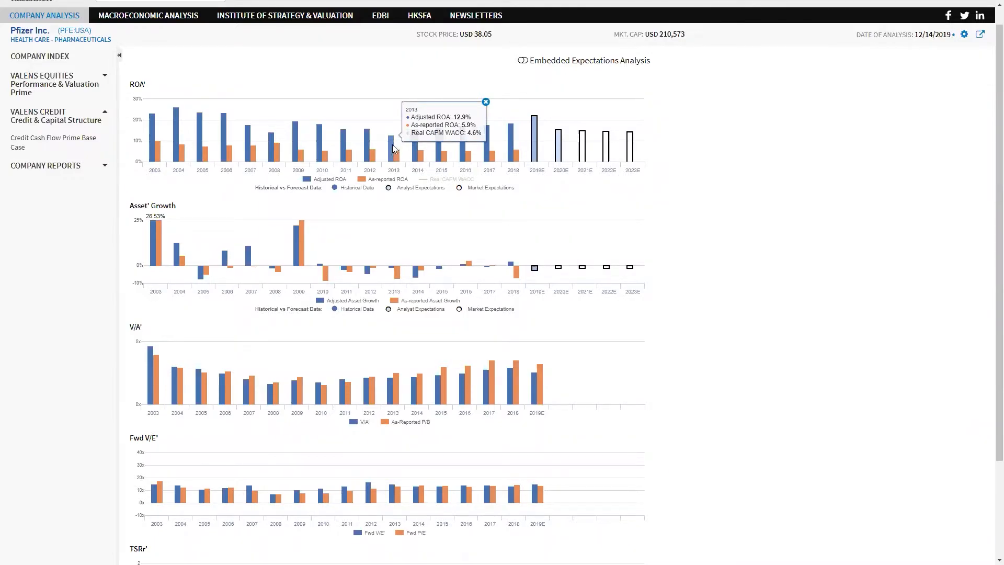
mouse_move(512, 145)
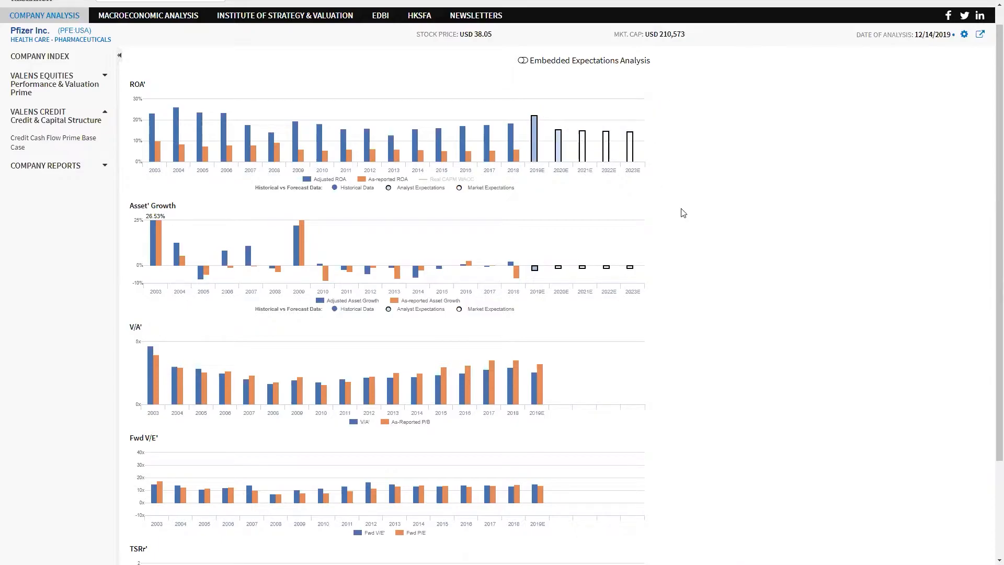
scroll("down", 3)
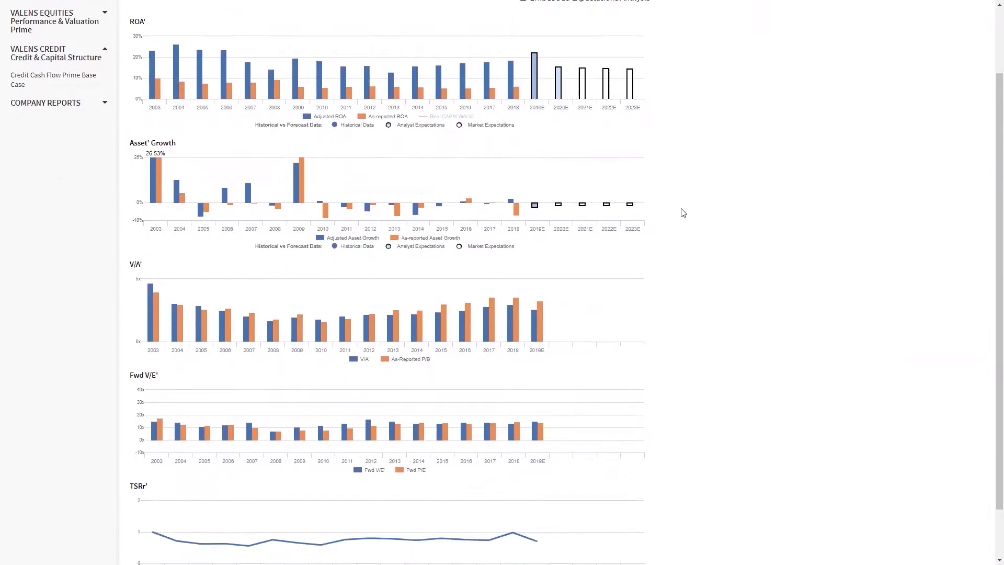
scroll("down", 3)
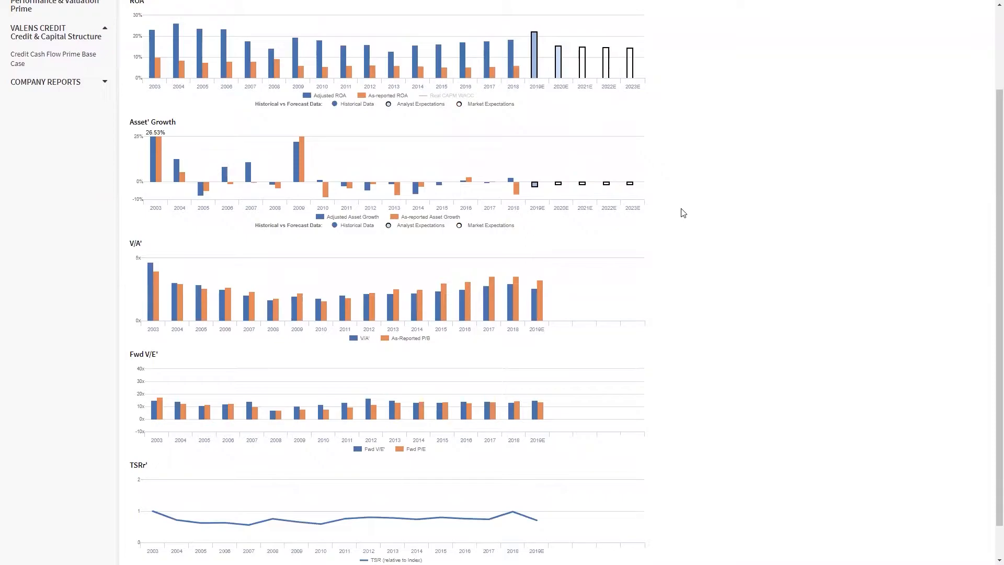
mouse_move(503, 233)
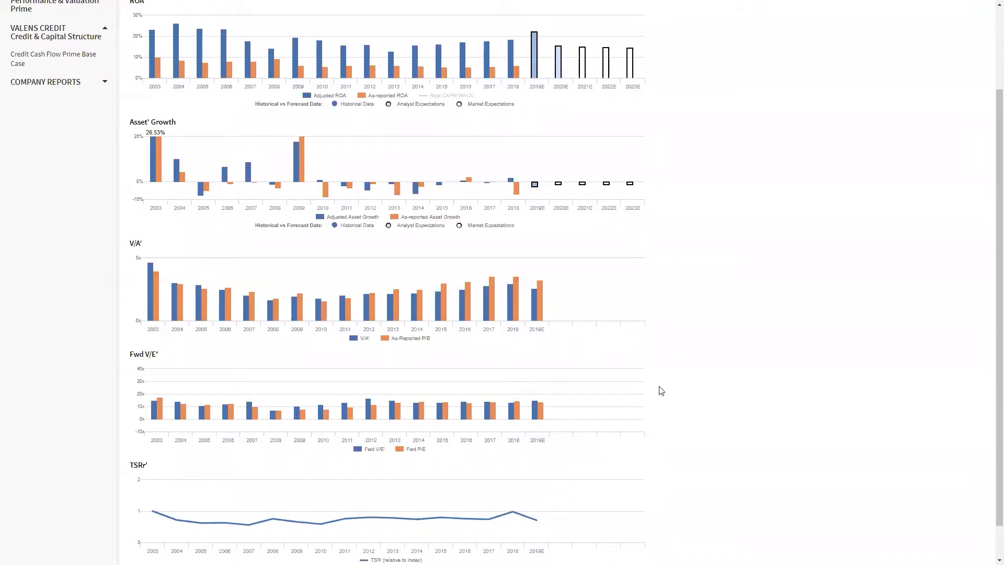
scroll("up", 3)
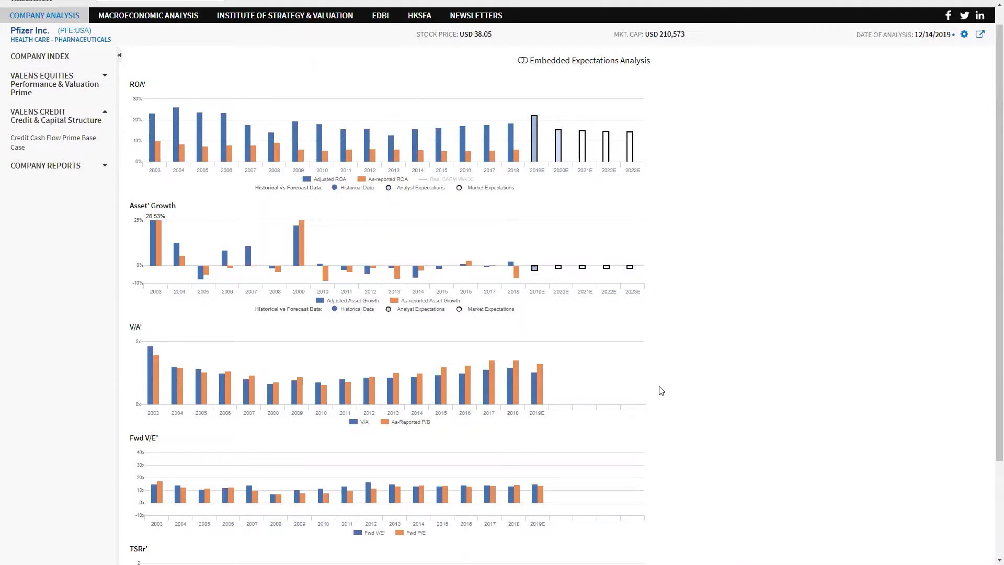
mouse_move(510, 113)
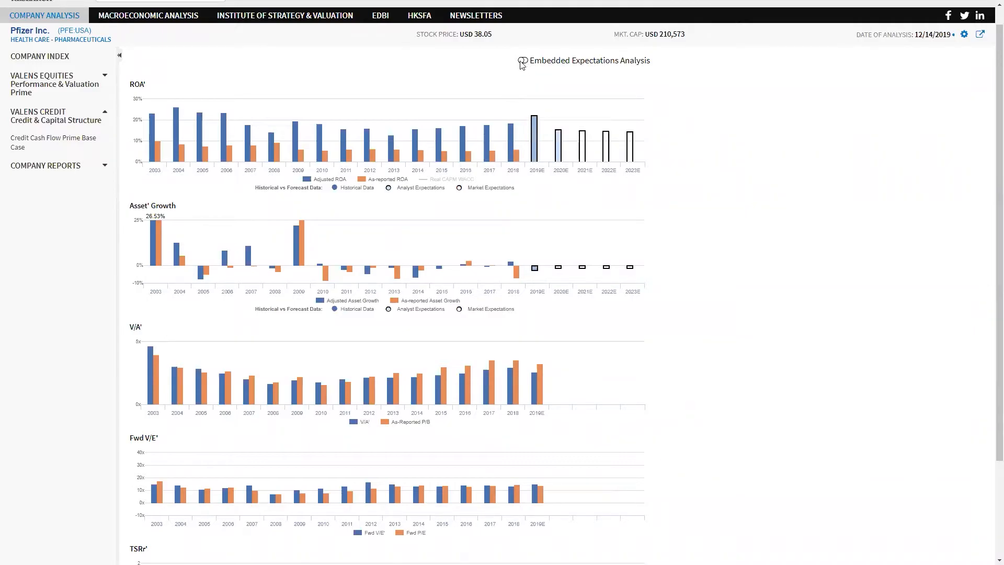
Enable embedded expectations with 20% 2023 ROA' and 0% asset growth as inputs and stock price as output
left_click(523, 60)
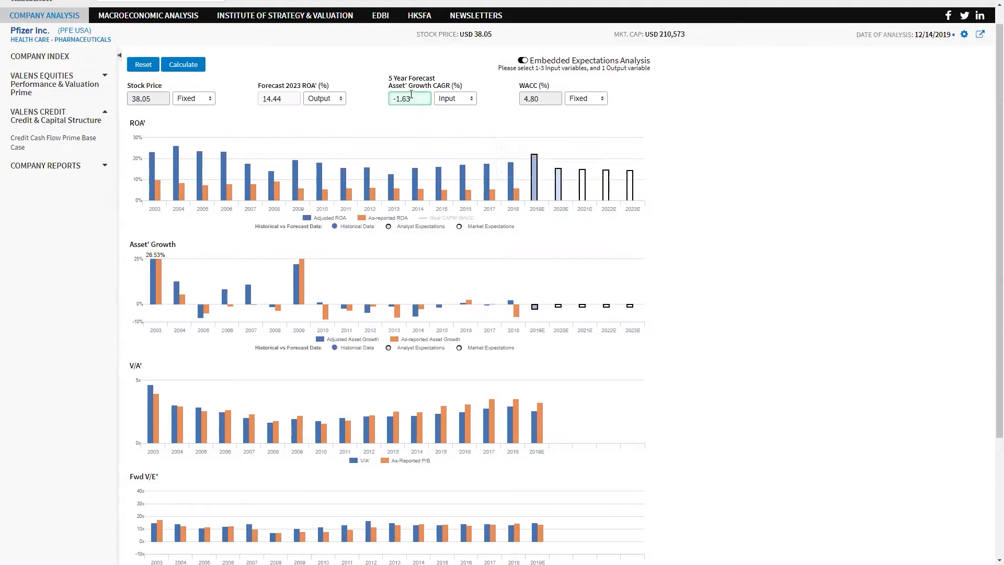
type("0")
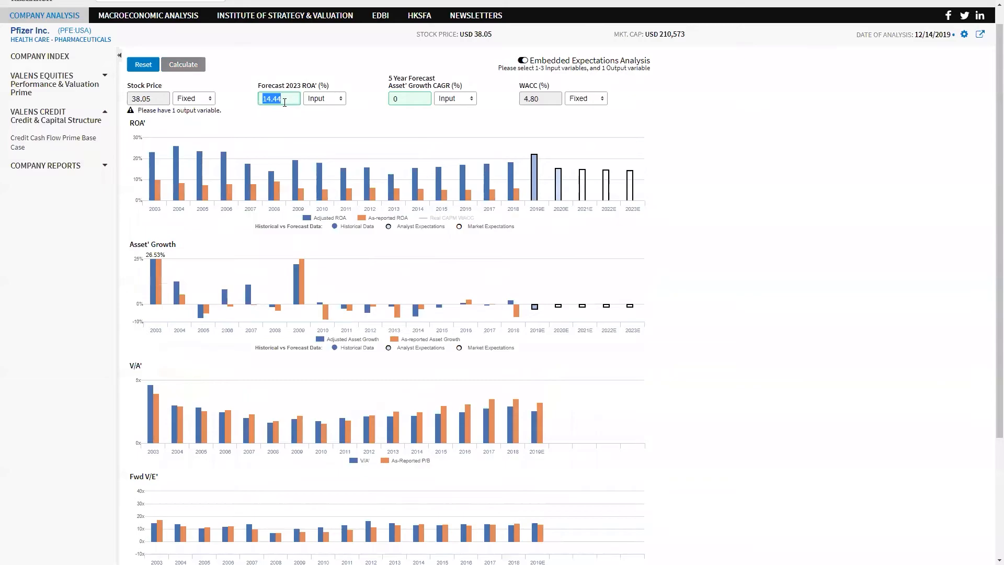
type("2")
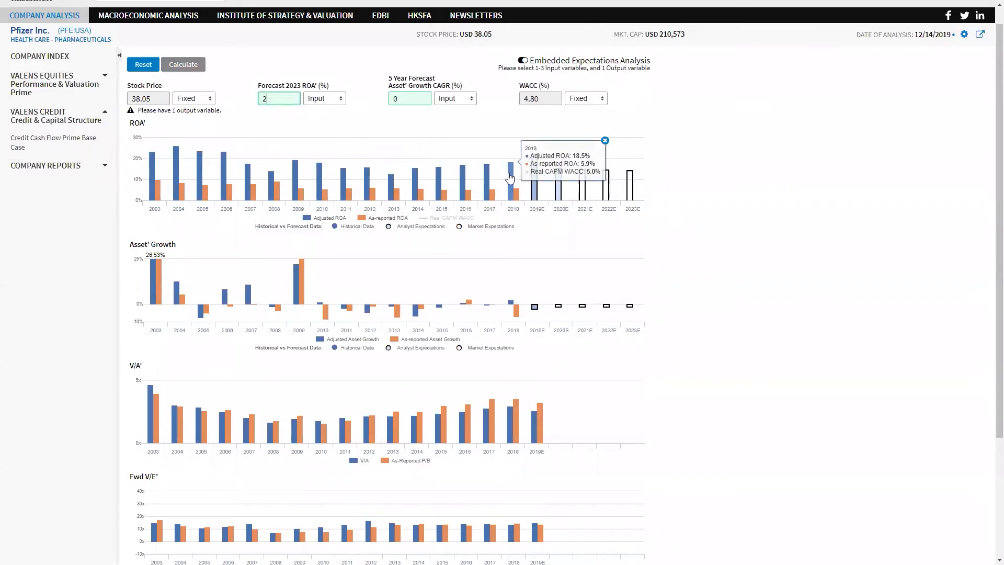
left_click(192, 98)
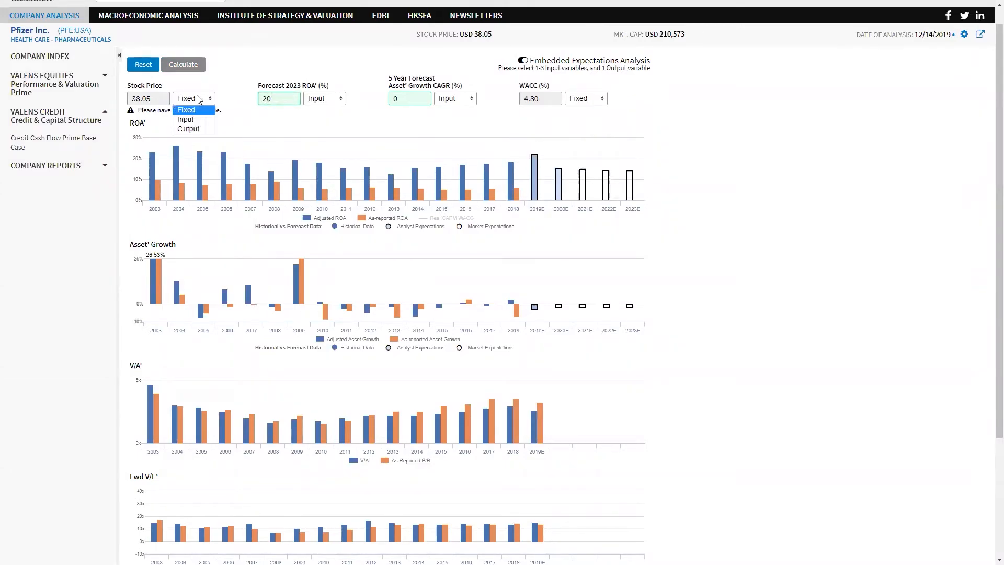
left_click(187, 127)
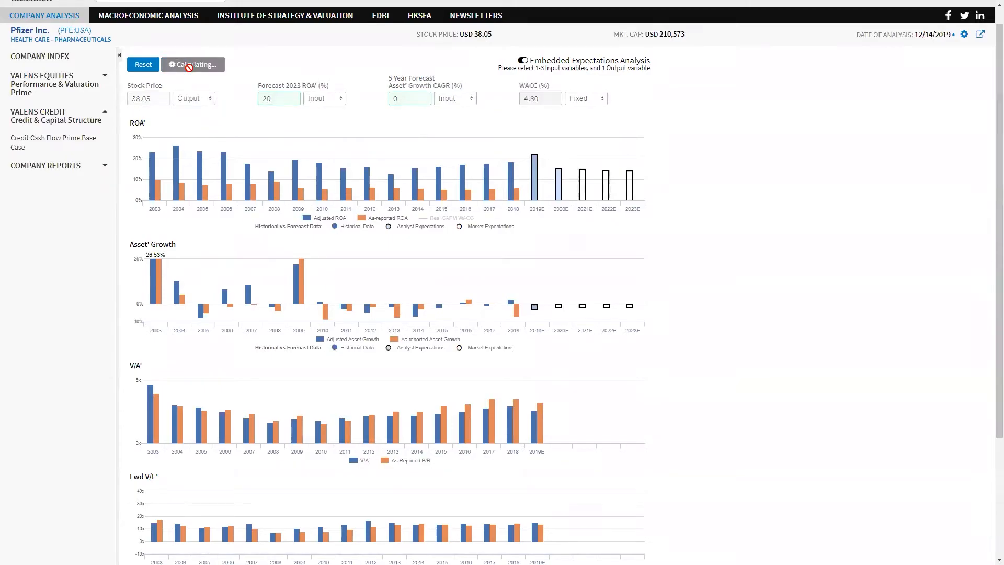
Calculate the scenario to a USD 62.57 target price (64.43% upside), then reset the inputs
left_click(193, 63)
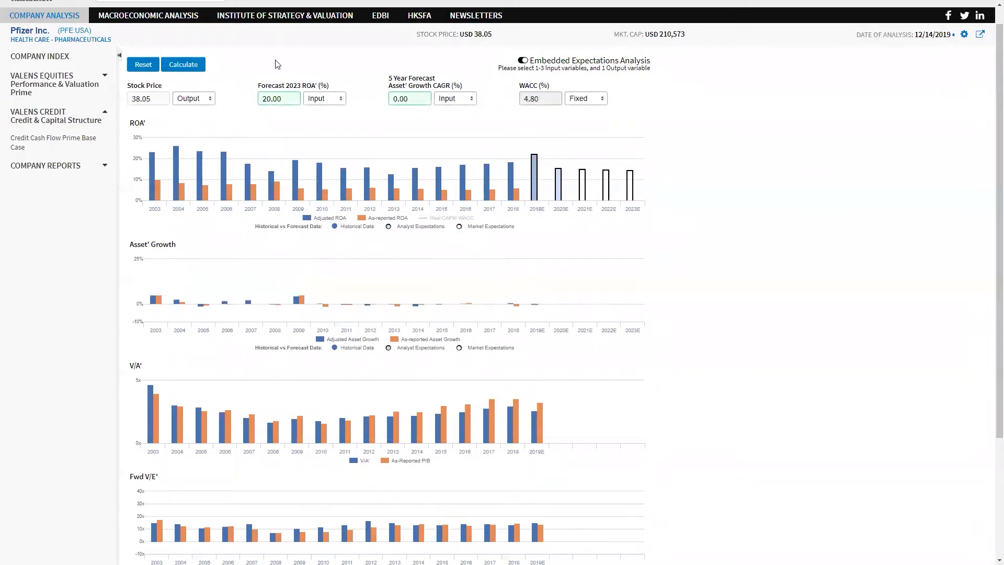
left_click(182, 64)
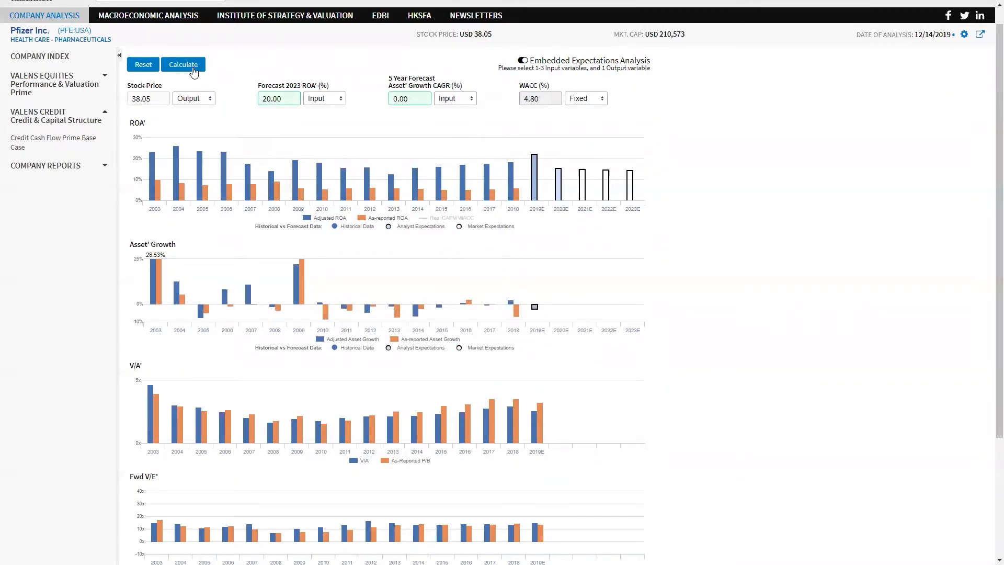
left_click(184, 64)
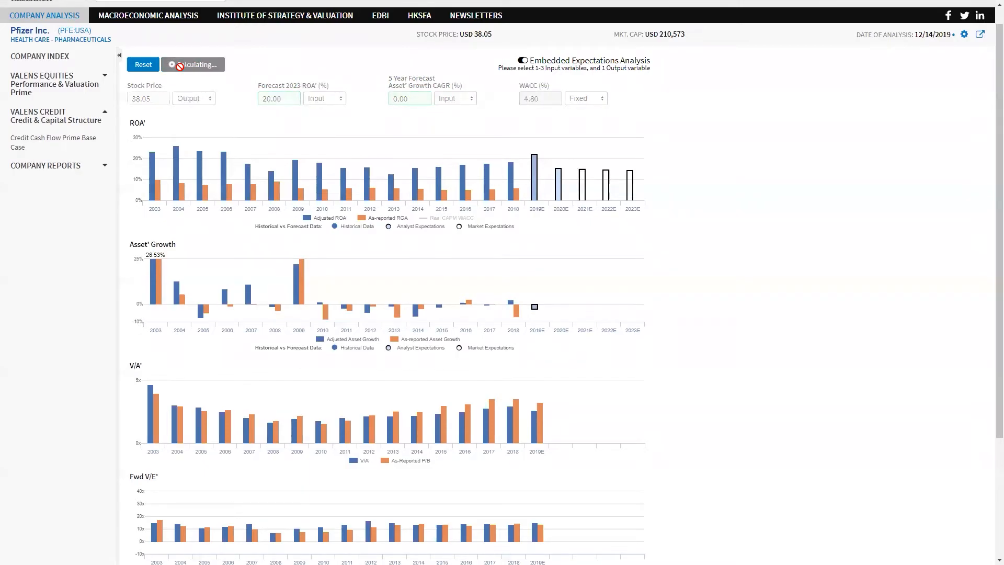
left_click(183, 63)
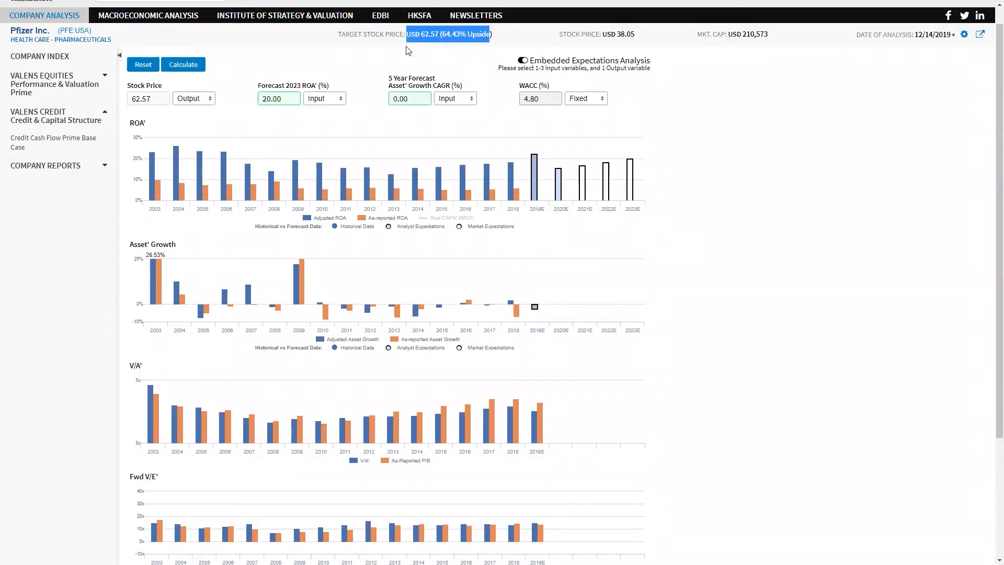
left_click(182, 64)
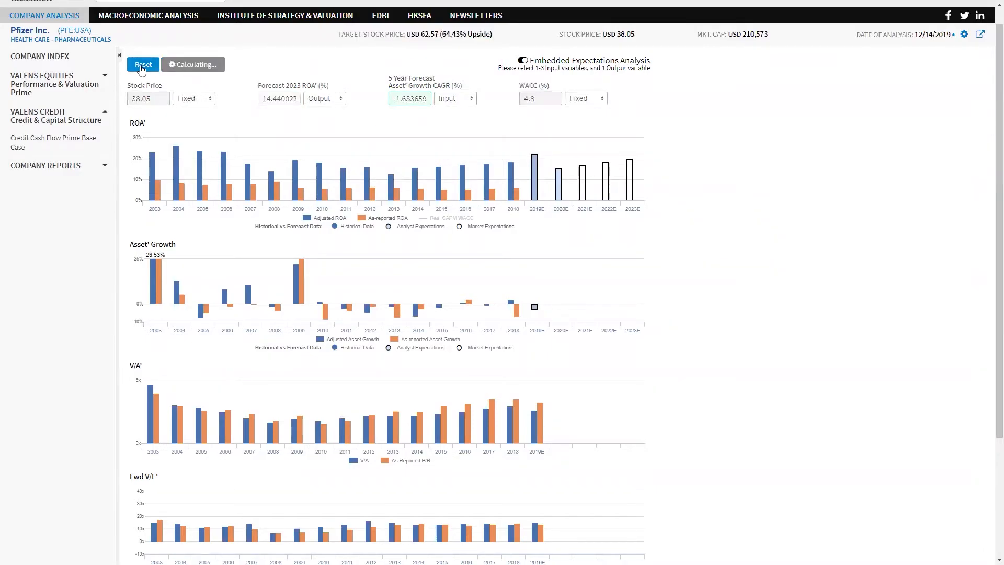
Show the Quality to Valuation Scatter of Pfizer's pharmaceutical peers in full screen
left_click(142, 64)
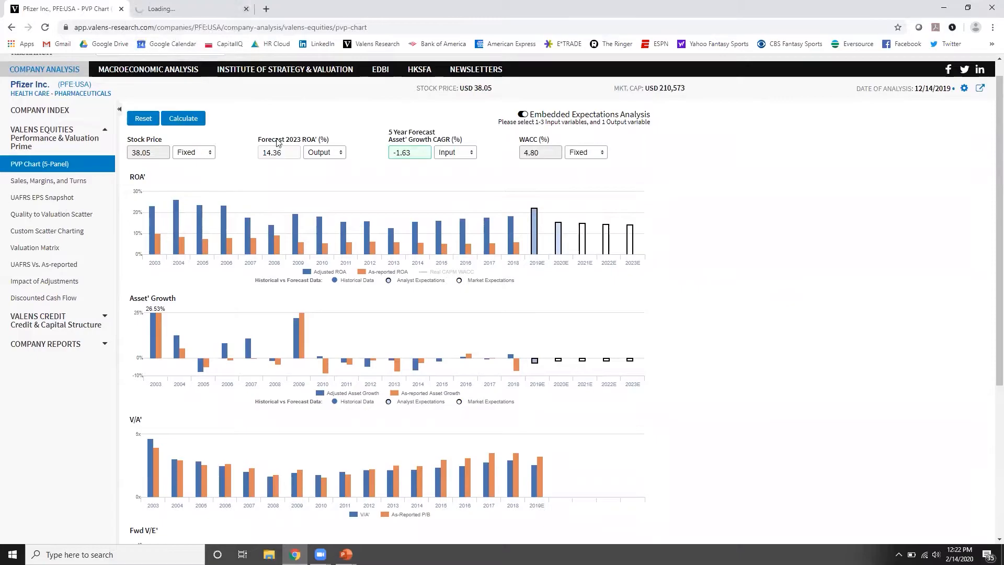
key("F11")
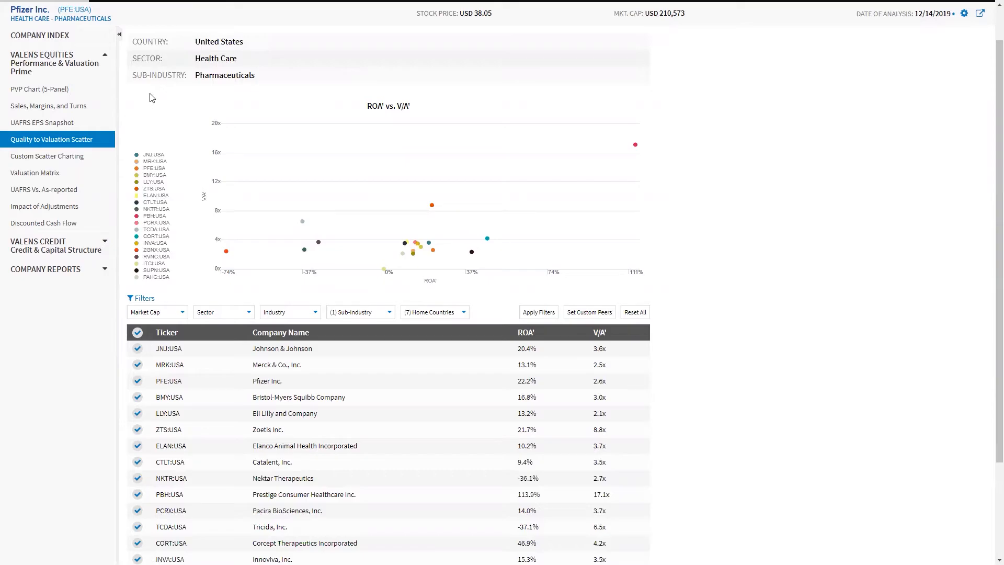
Inspect the TCDA outlier and remove Nektar and PBH:USA from the ROA' vs. V/A' scatter
left_click(225, 251)
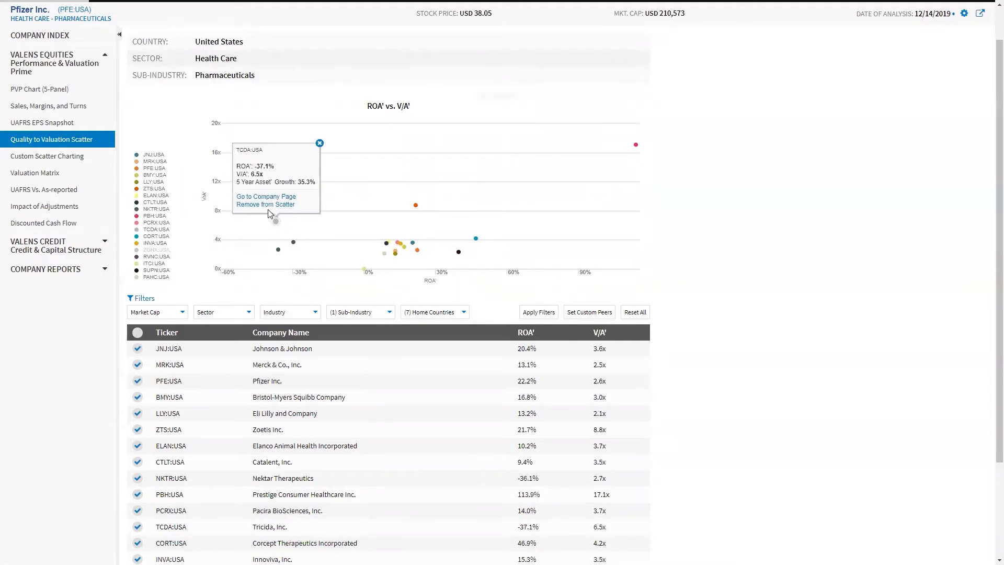
left_click(265, 204)
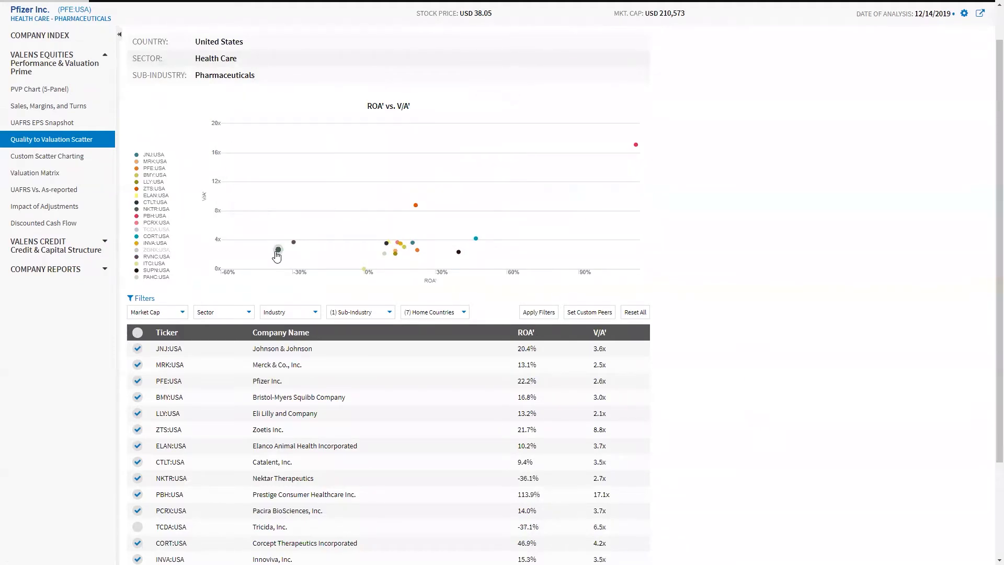
left_click(277, 250)
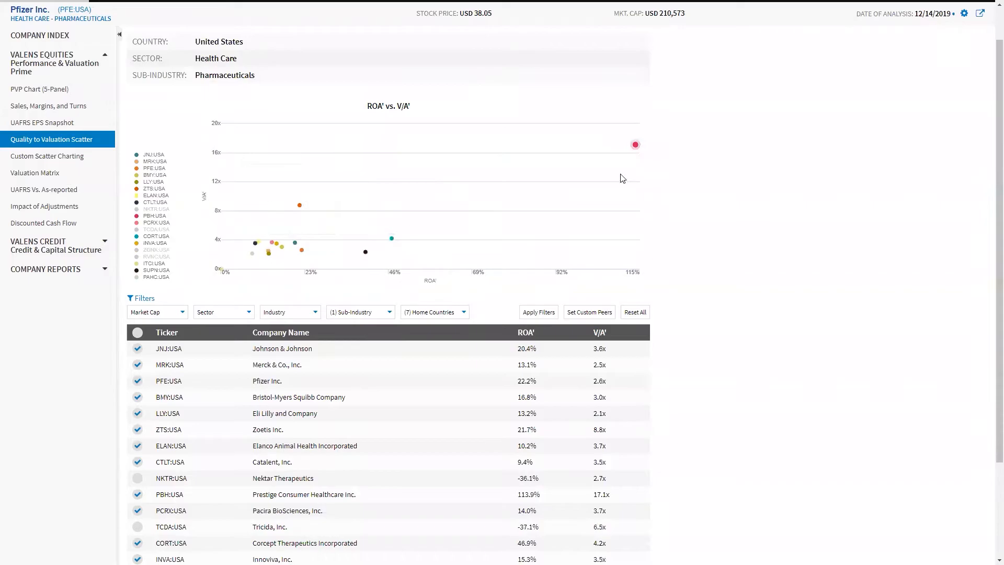
left_click(635, 144)
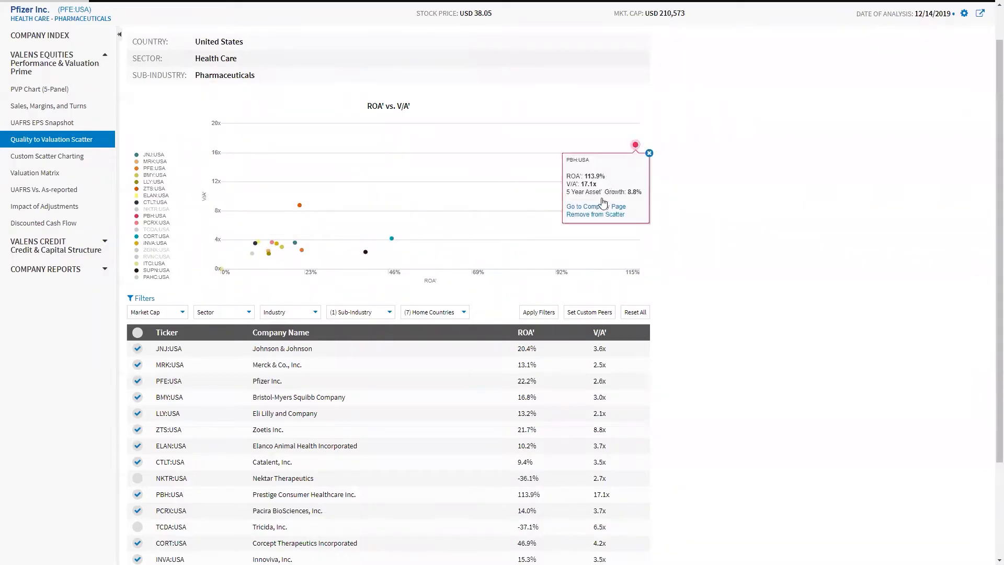
left_click(595, 213)
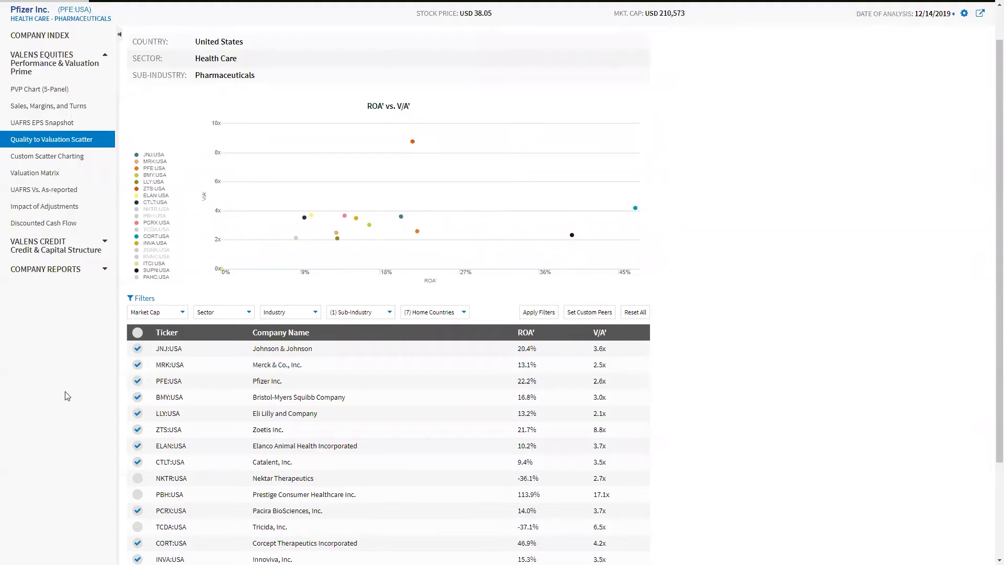
scroll("down", 3)
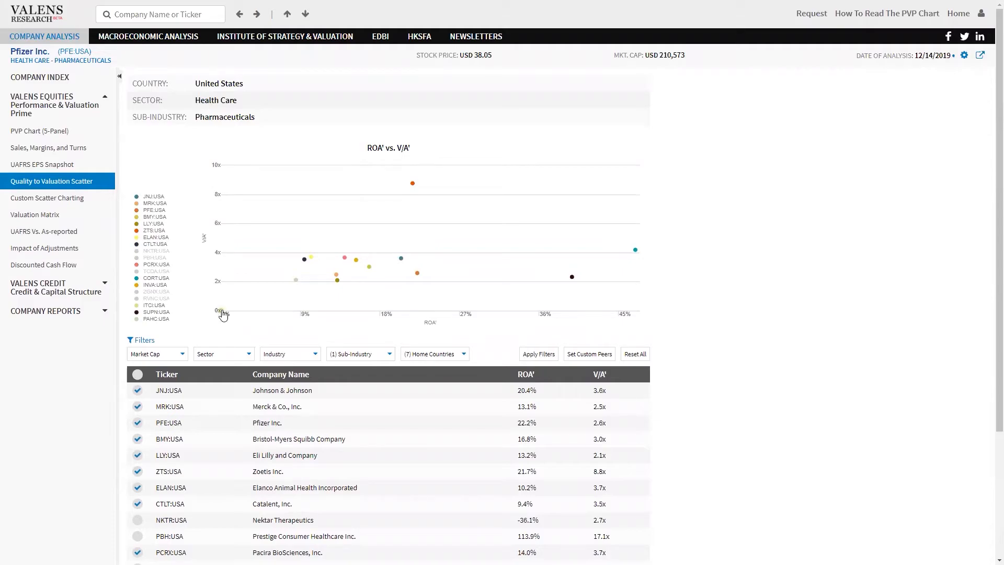
Remove the ITCI:USA point (0.0% ROA', 0.0x V/A') from the peer scatter
left_click(221, 313)
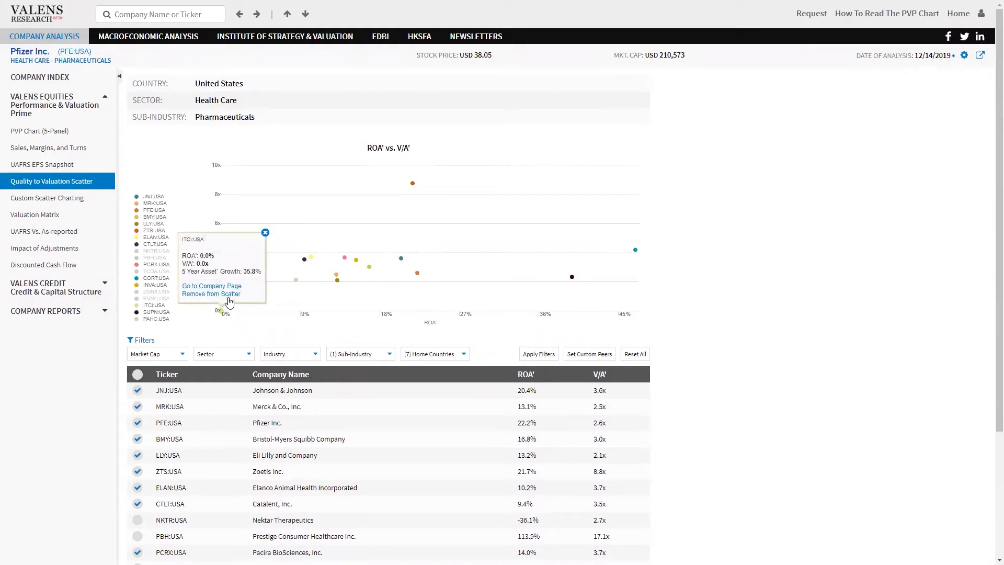
left_click(265, 232)
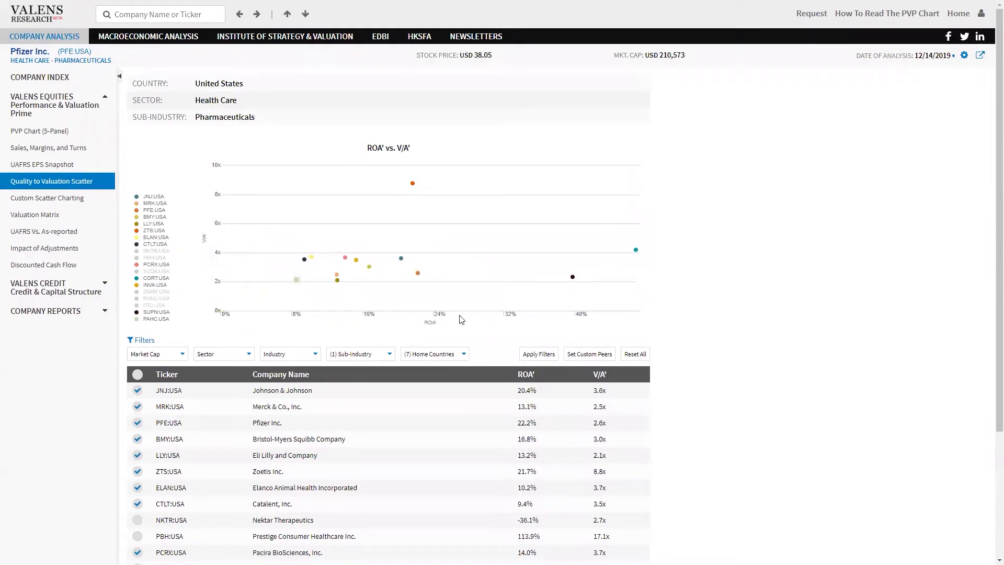
mouse_move(204, 224)
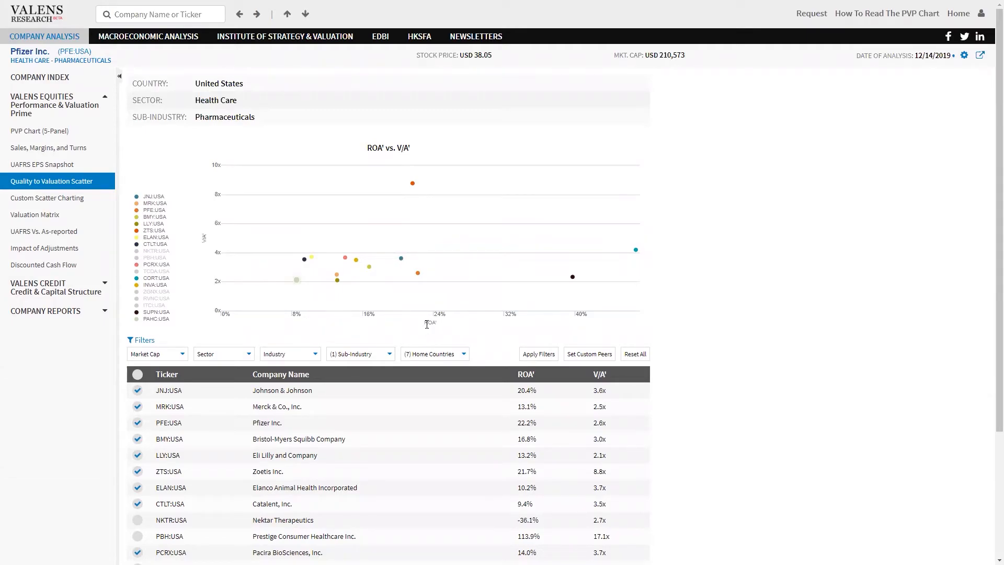
mouse_move(207, 252)
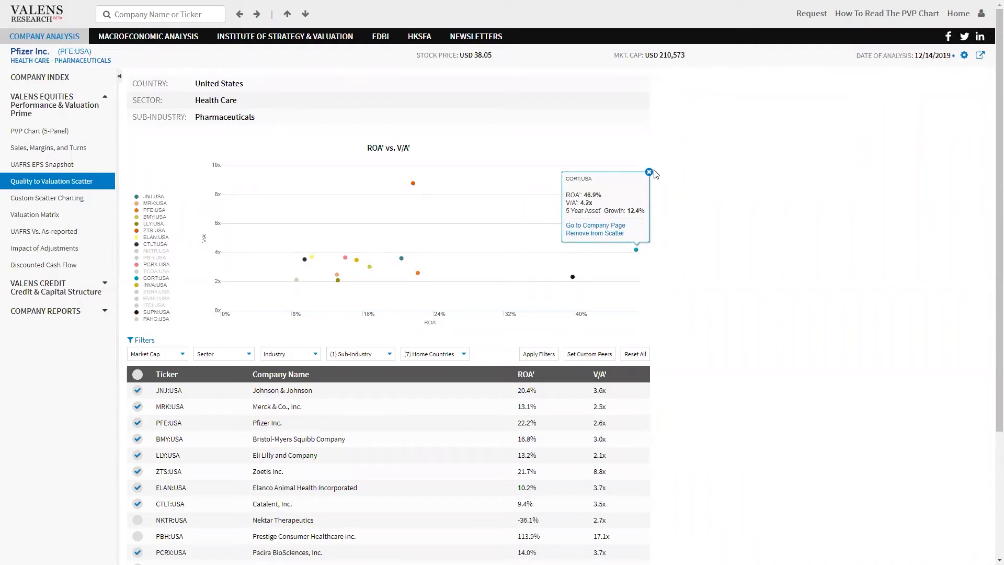
Dismiss the CORT:USA tooltip and remove CORT:USA and SUPN:USA from the scatter
left_click(649, 172)
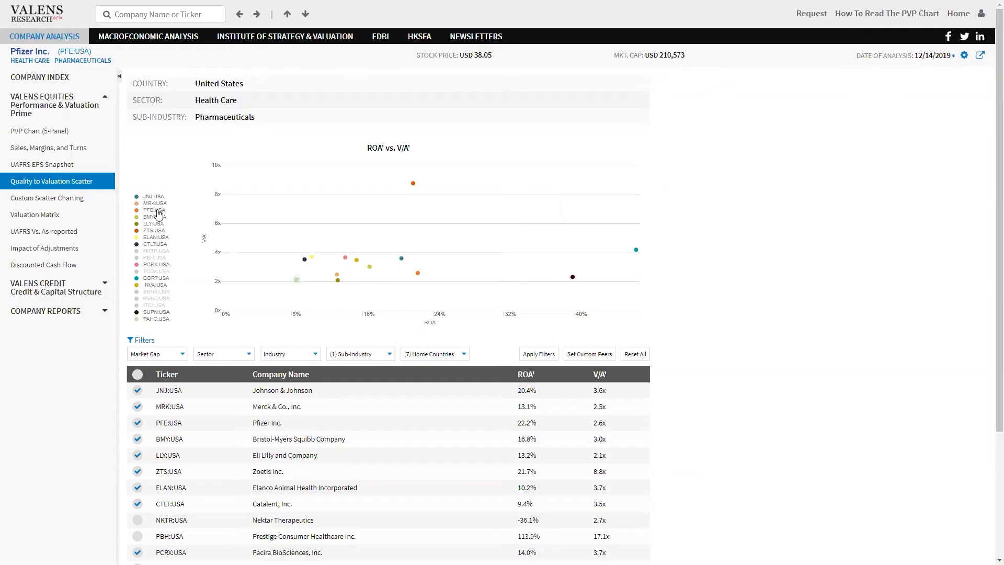
mouse_move(224, 245)
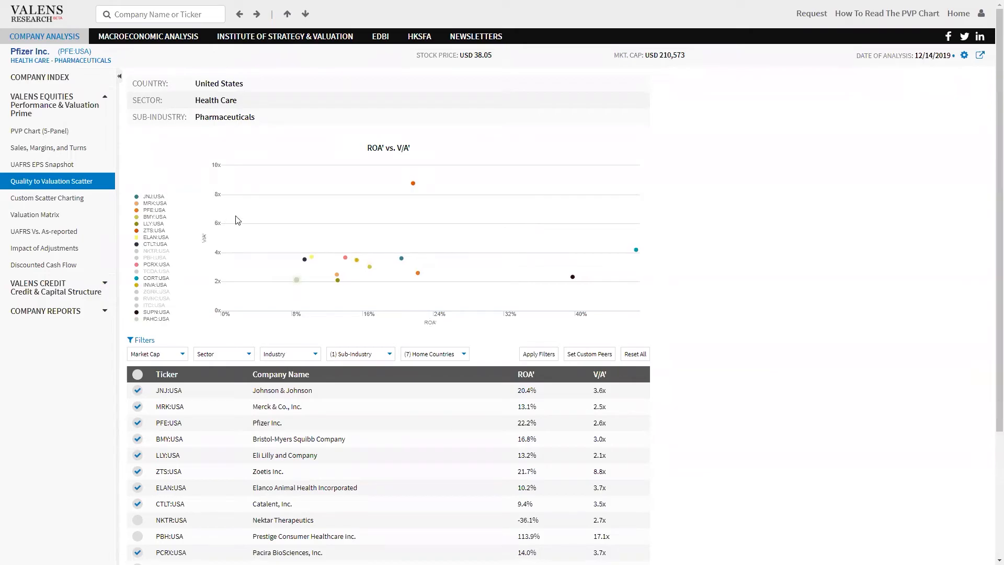
left_click(572, 276)
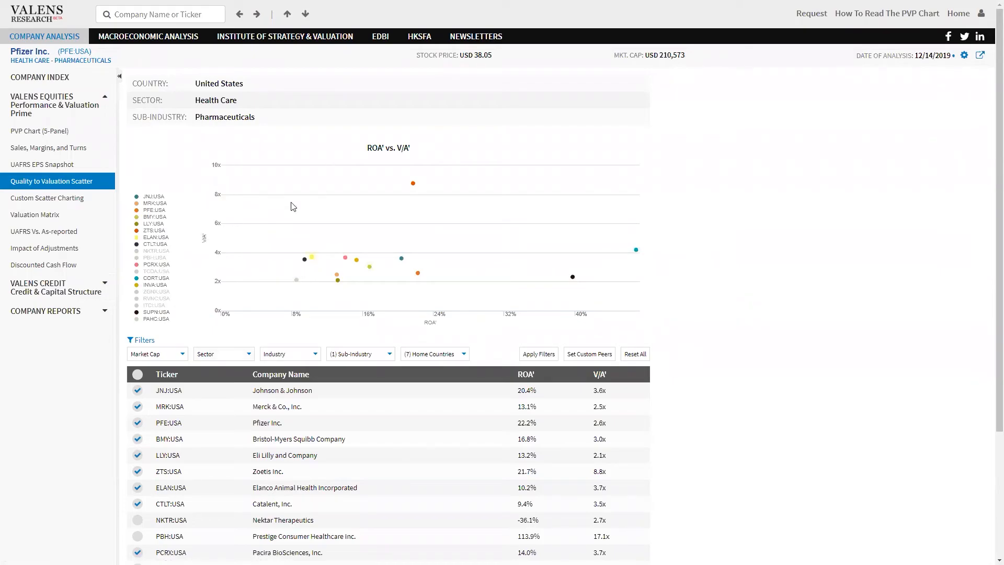
mouse_move(361, 187)
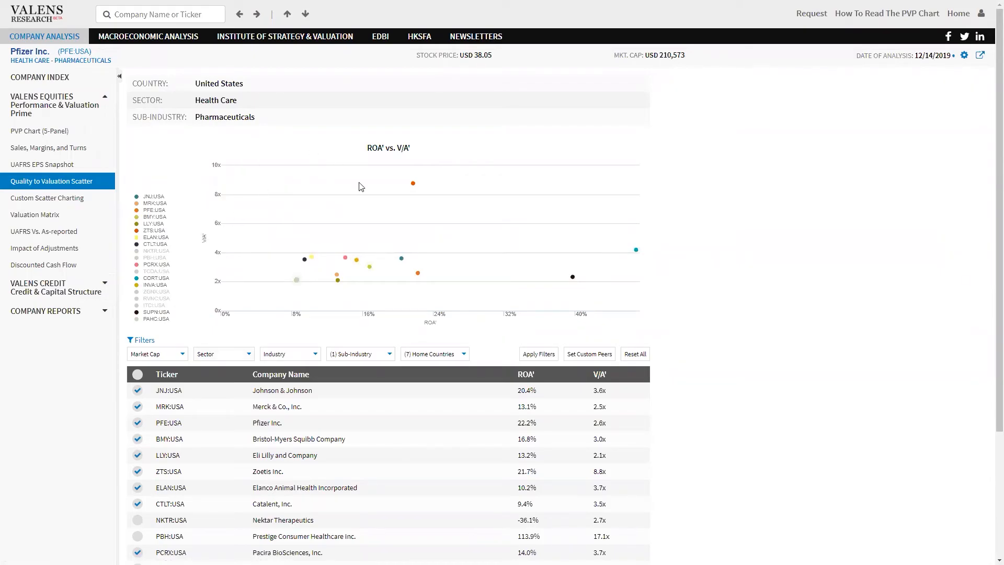
mouse_move(252, 304)
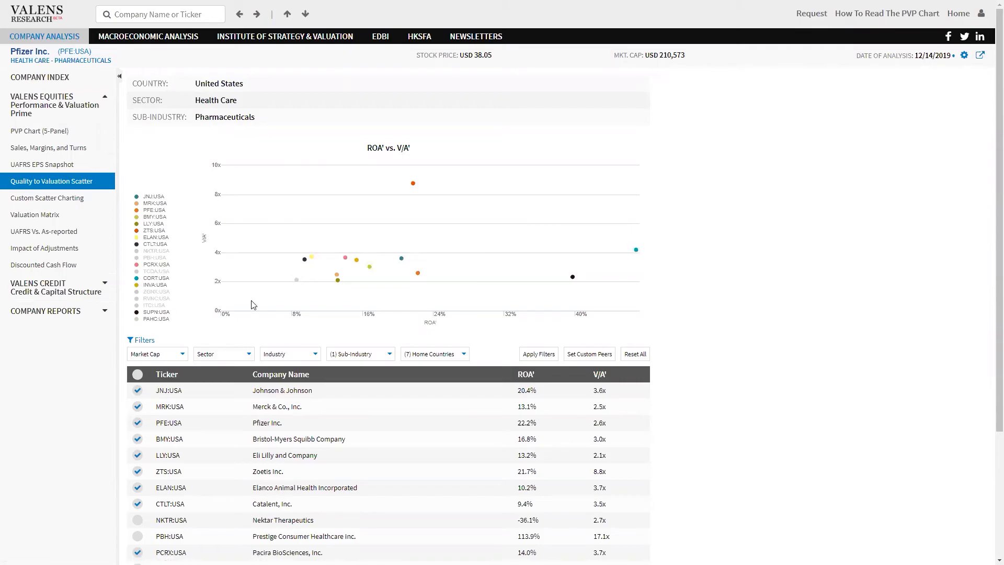
mouse_move(256, 171)
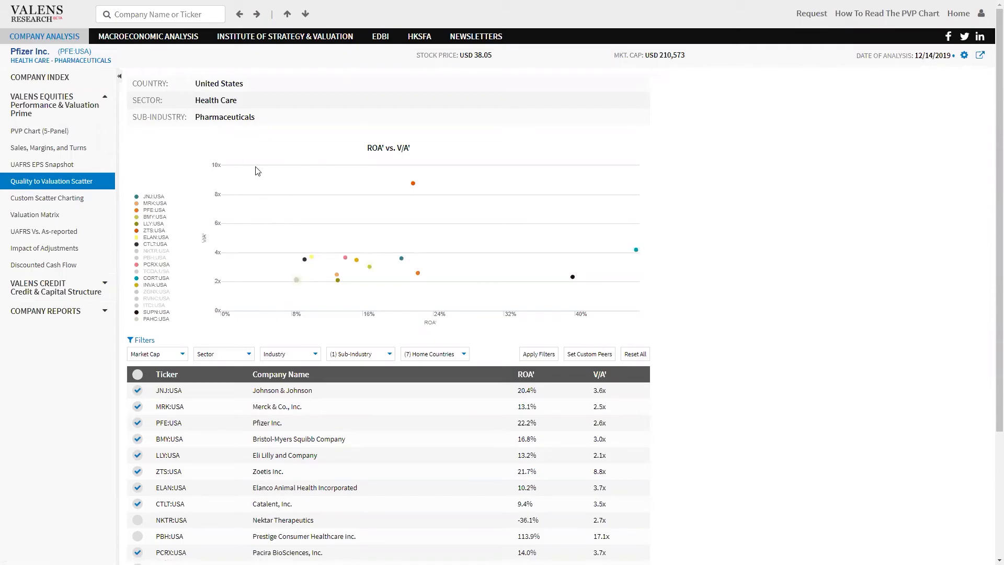
mouse_move(310, 174)
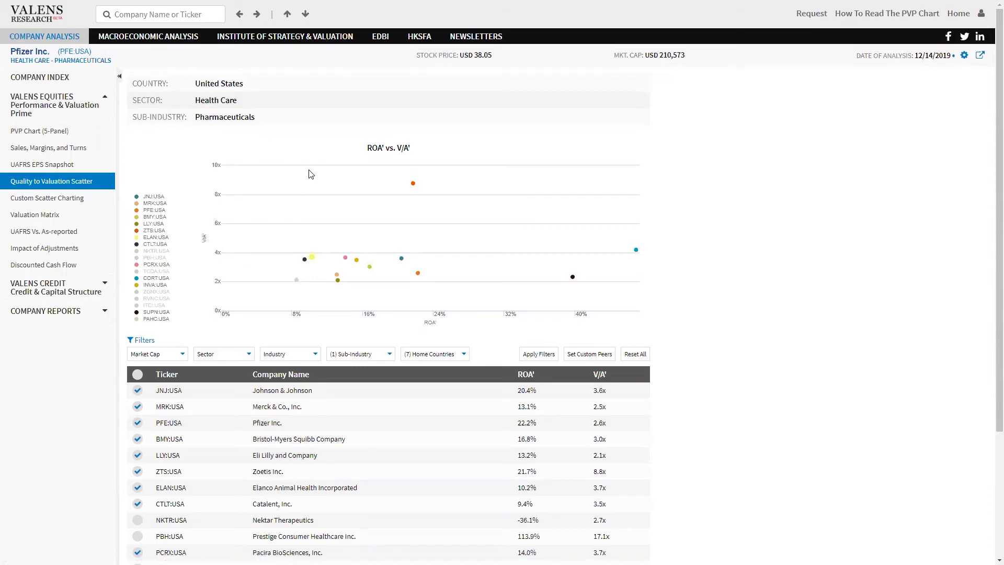
mouse_move(573, 276)
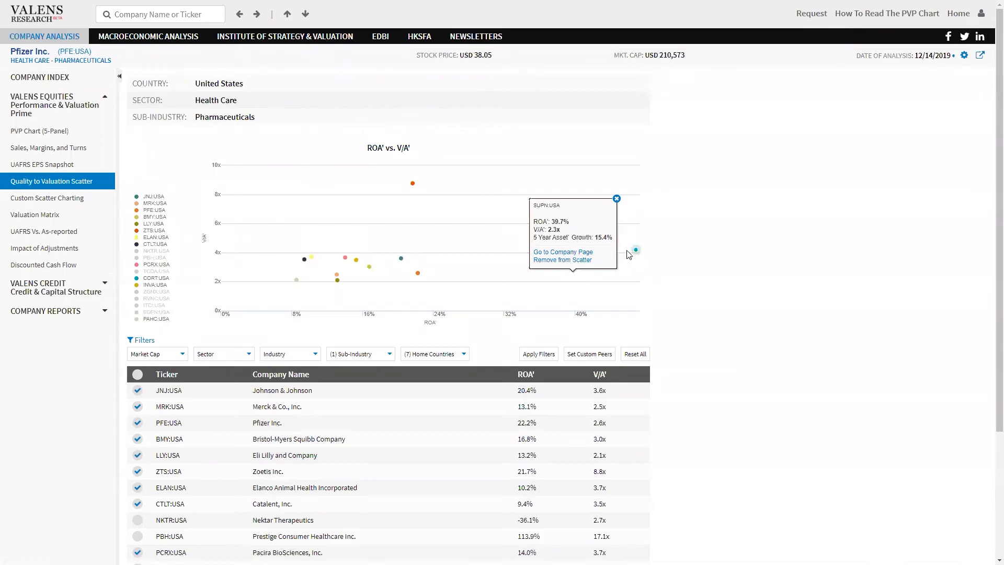
left_click(636, 250)
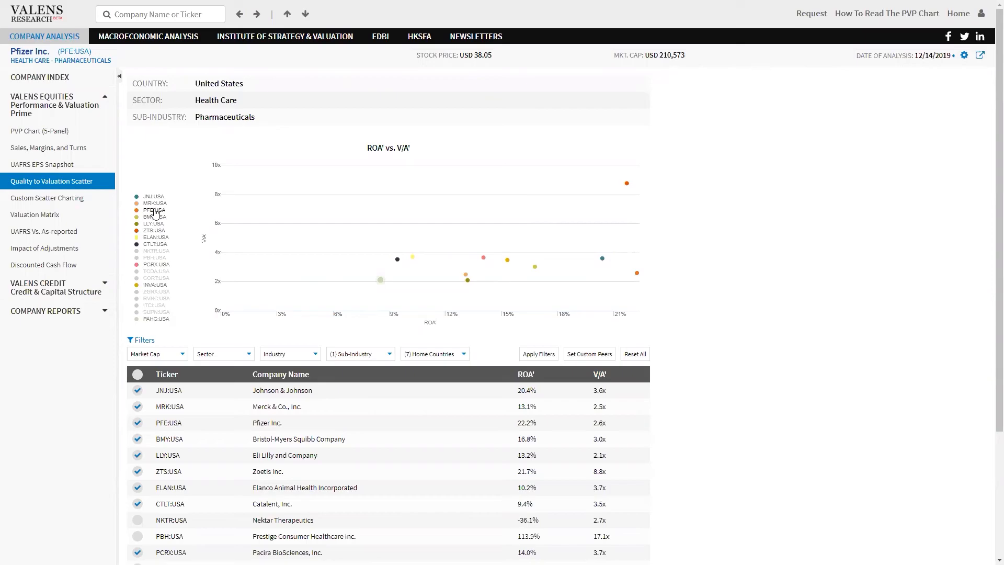
Toggle PFE in the scatter legend and return to Pfizer's PVP Chart (5-Panel) page
left_click(137, 422)
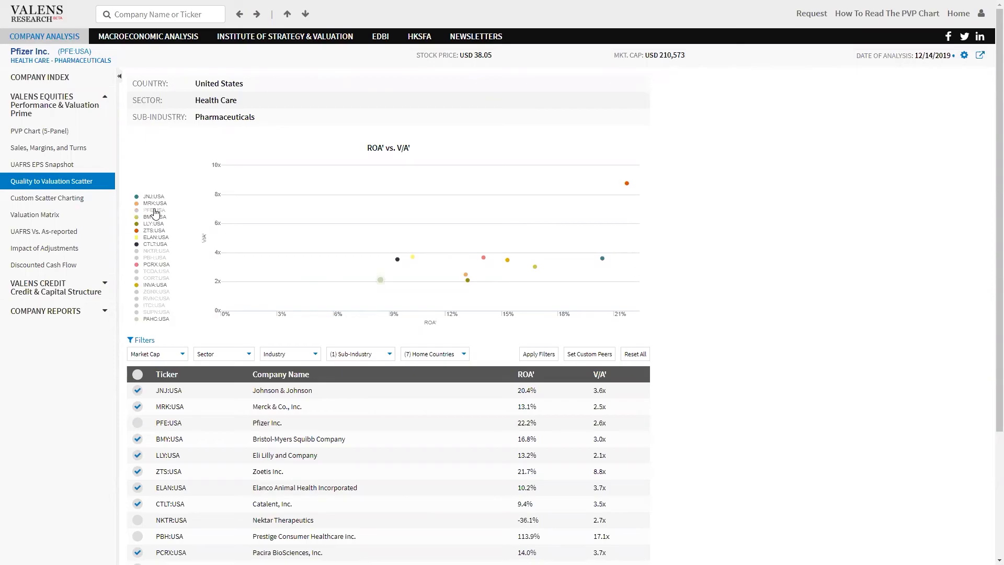
left_click(137, 421)
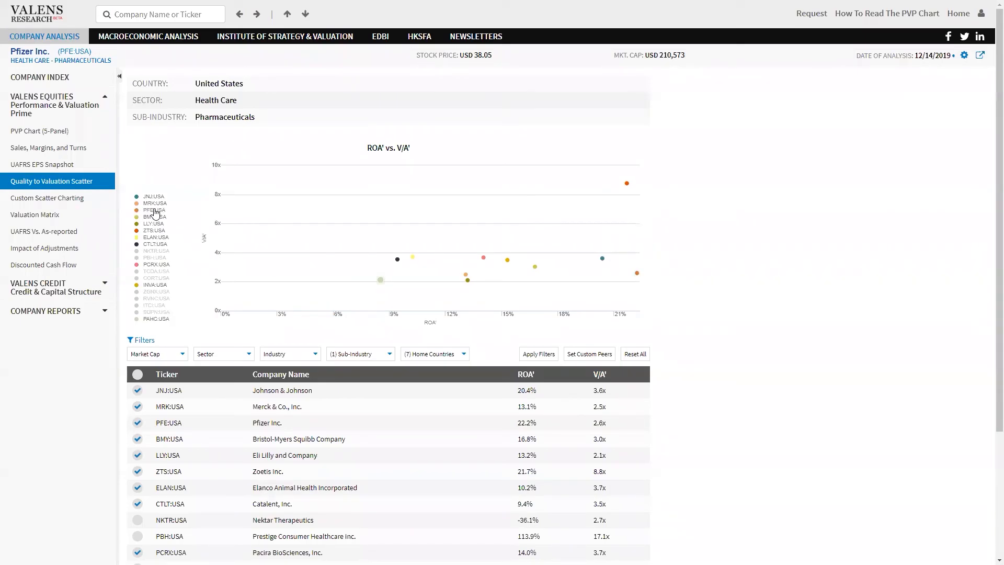
left_click(137, 422)
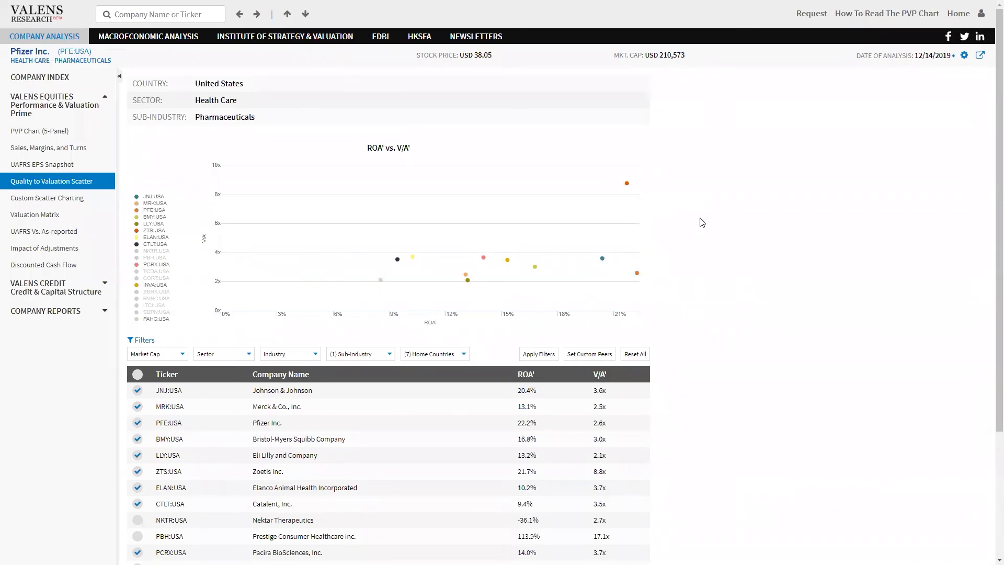
mouse_move(245, 119)
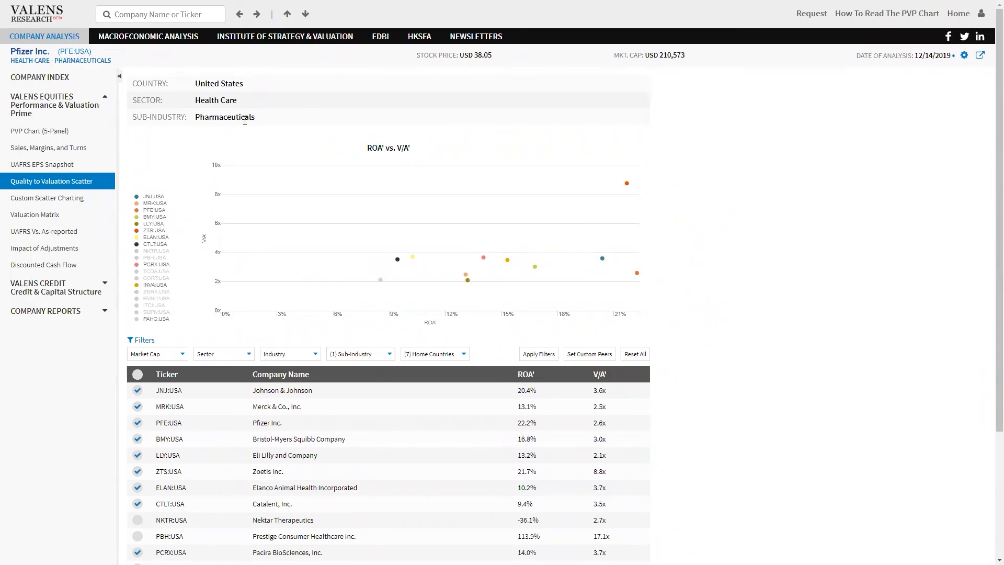
left_click(39, 110)
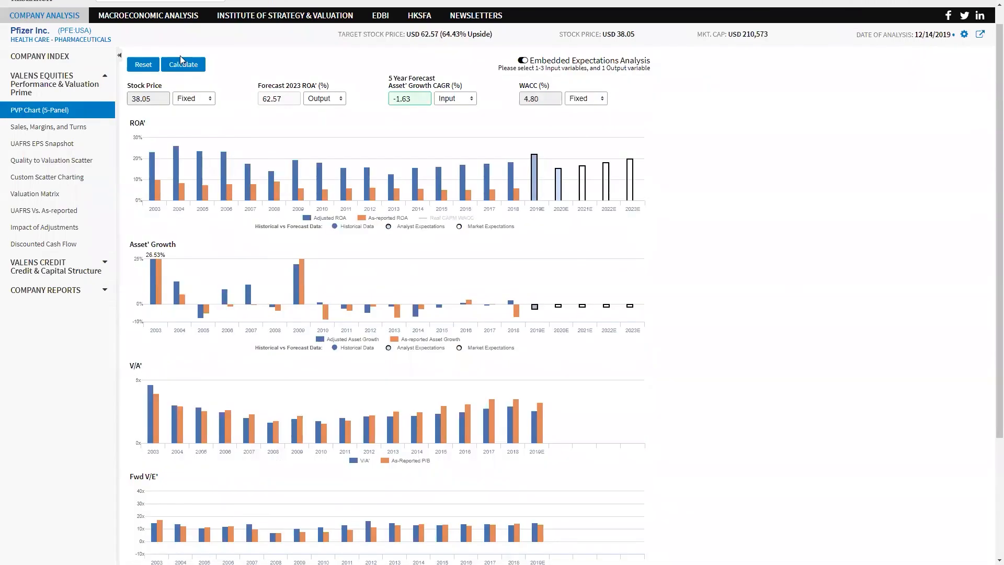